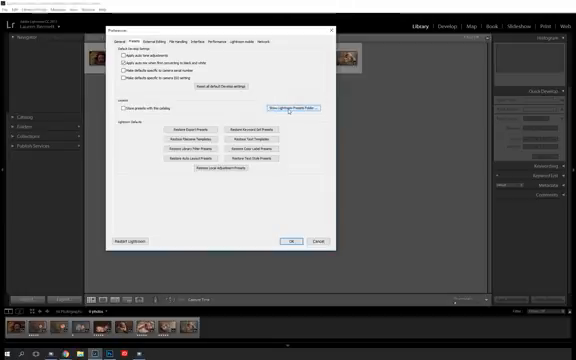
Reveal Lightroom's presets folder on disk from the Preferences Presets settings.
left_click(292, 244)
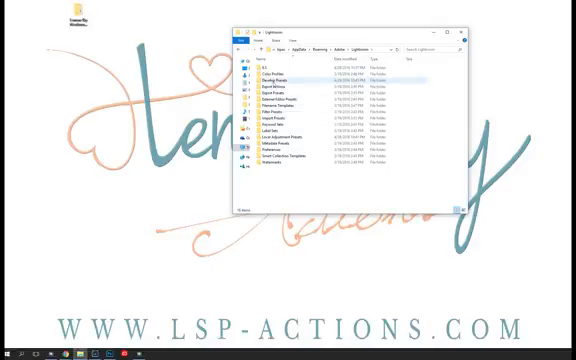
Place the LSP newborn presets and brushes in the folders, then show the Develop presets panel.
left_click(290, 76)
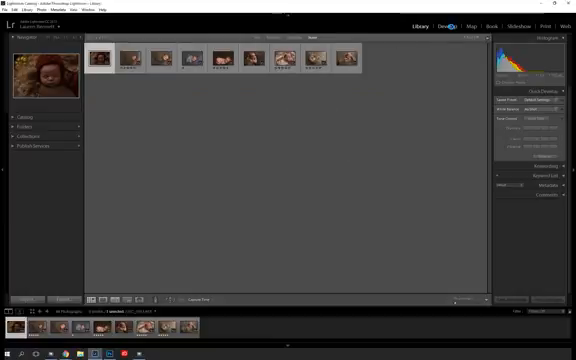
left_click(444, 28)
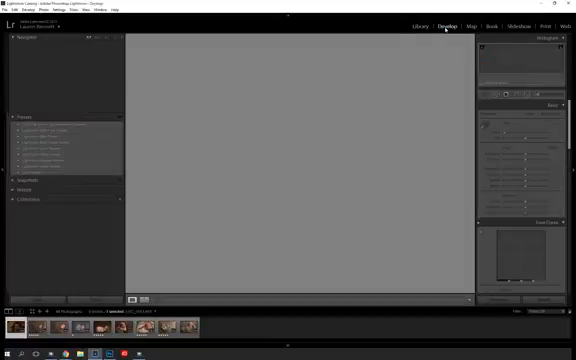